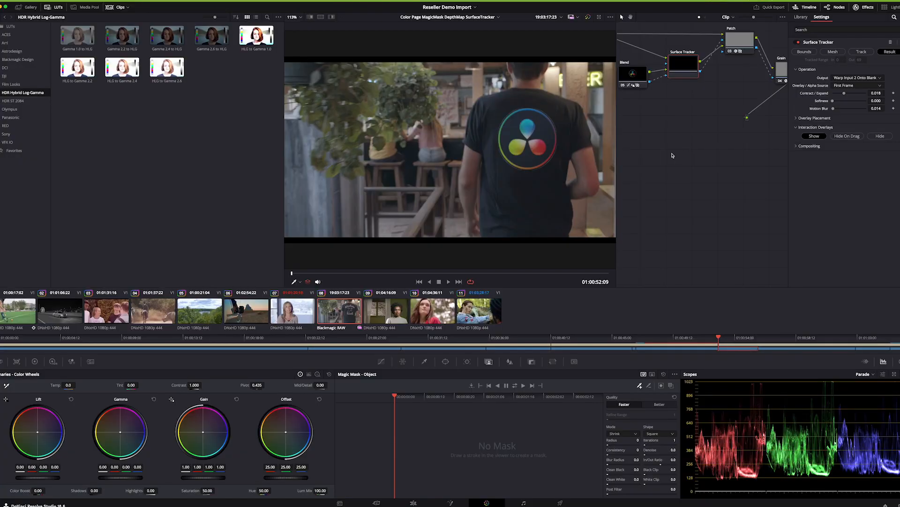
mouse_move(667, 142)
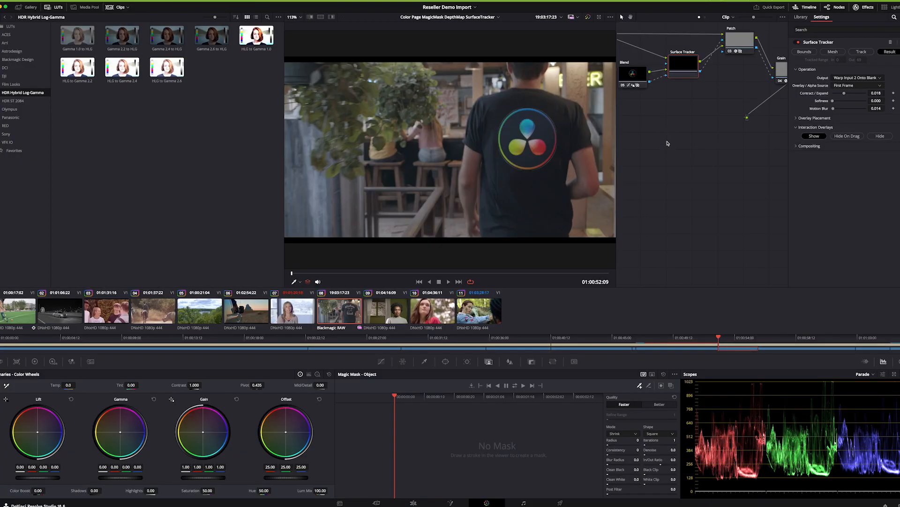
mouse_move(698, 152)
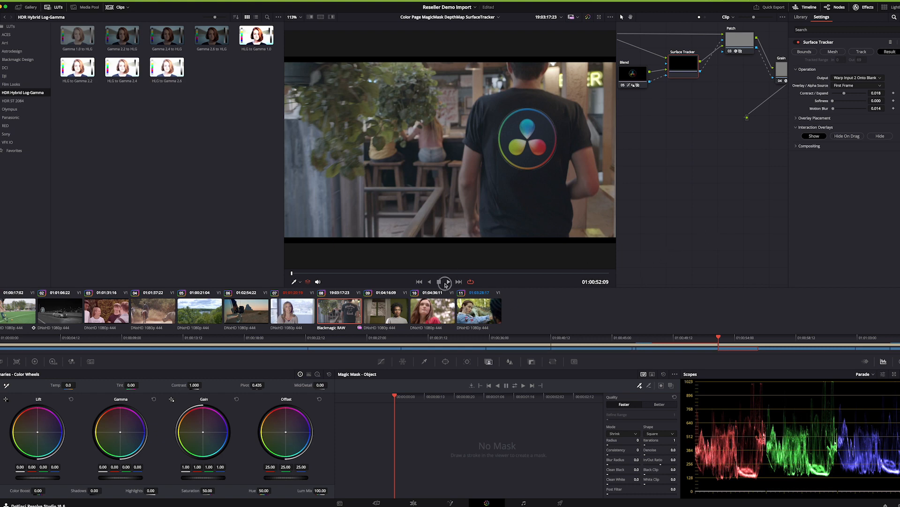
Play the shirt clip with the tracked logo, then show the Surface Tracker Bounds settings
click(448, 282)
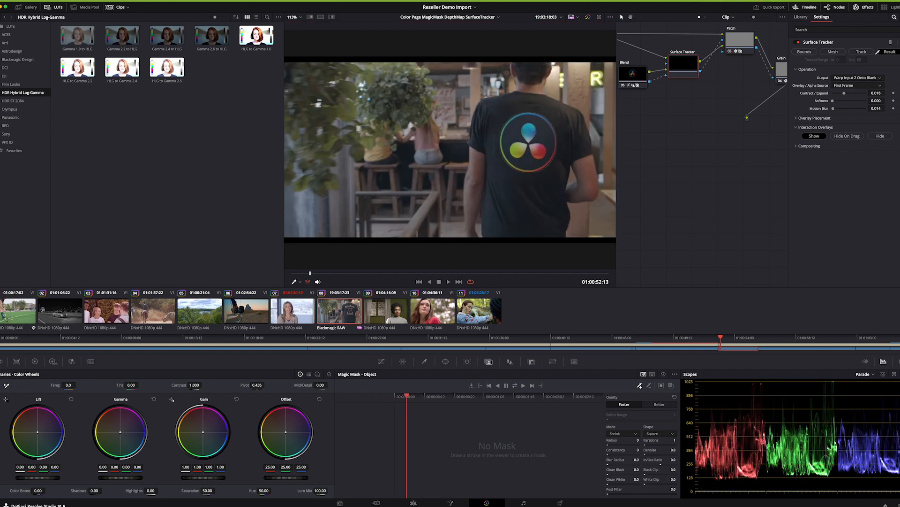
click(804, 51)
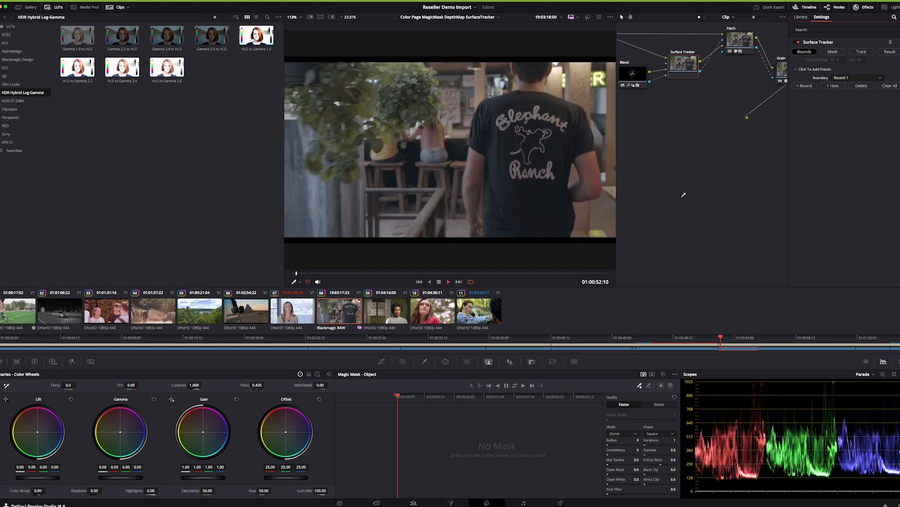
Play the original Elephant Ranch shirt footage with the tracker mesh over the logo
click(447, 281)
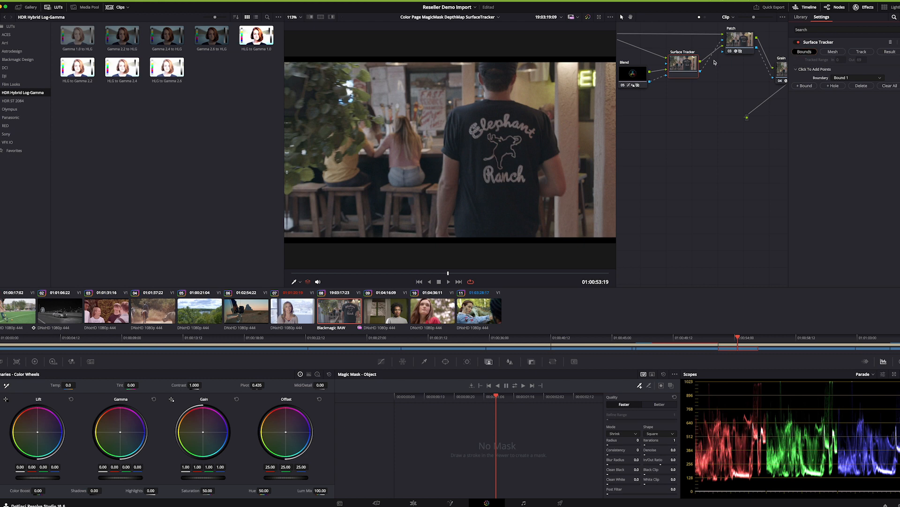
mouse_move(305, 283)
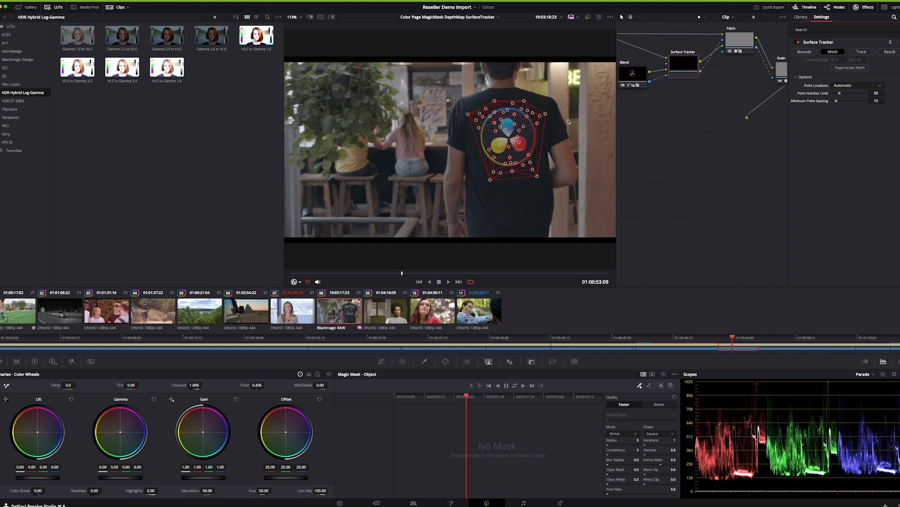
mouse_move(727, 171)
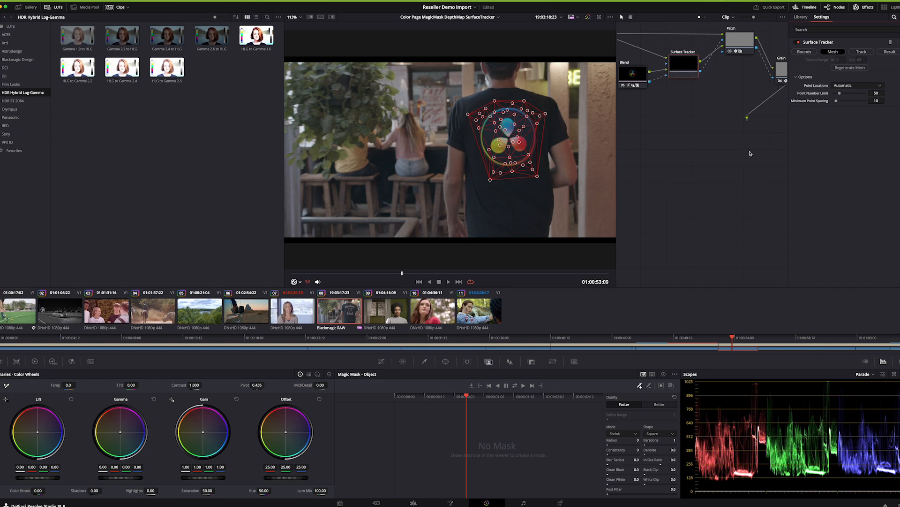
mouse_move(863, 57)
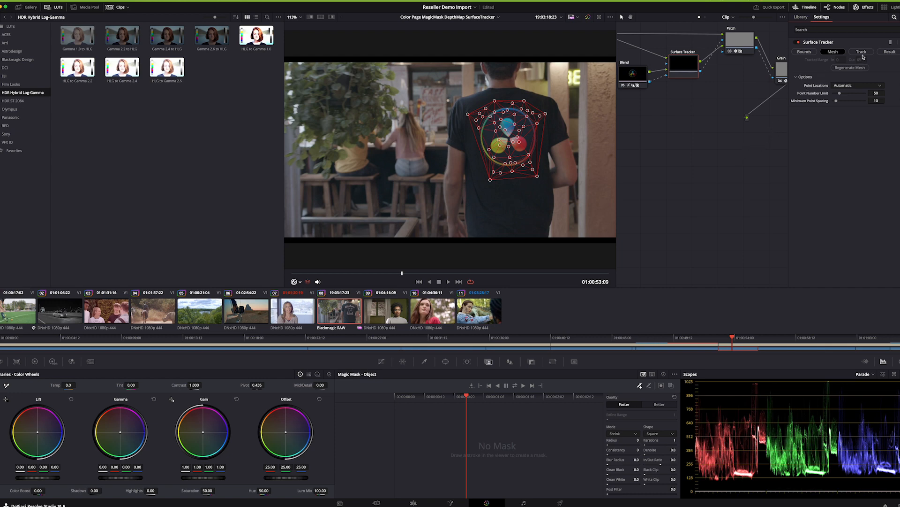
Check the Track options, then view the Result with the colorful logo on the shirt
click(861, 51)
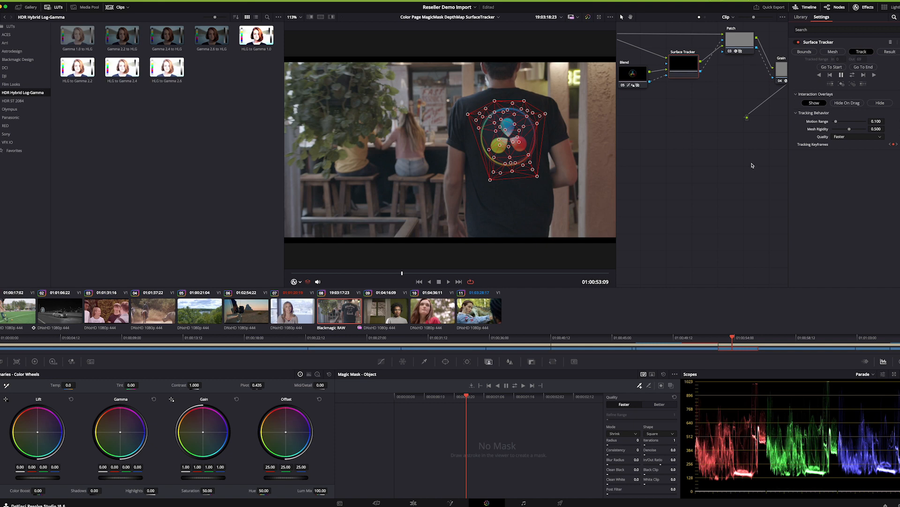
mouse_move(852, 75)
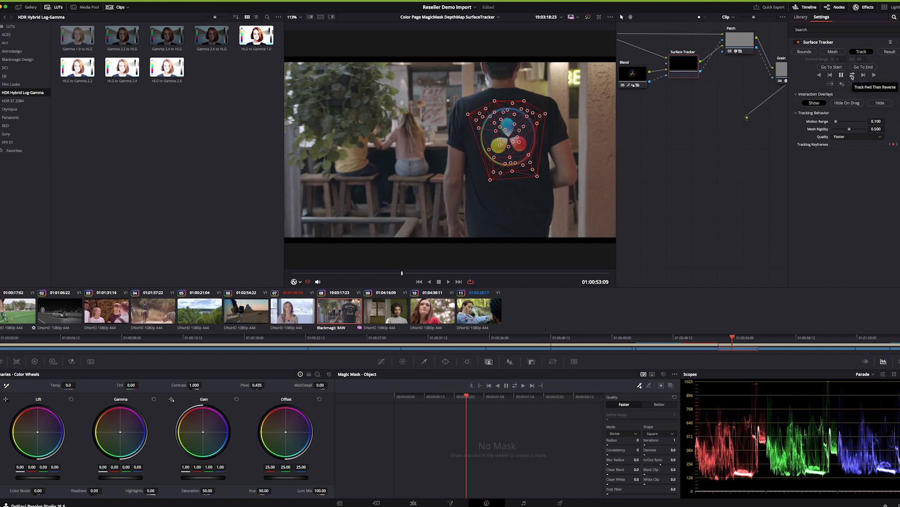
mouse_move(570, 153)
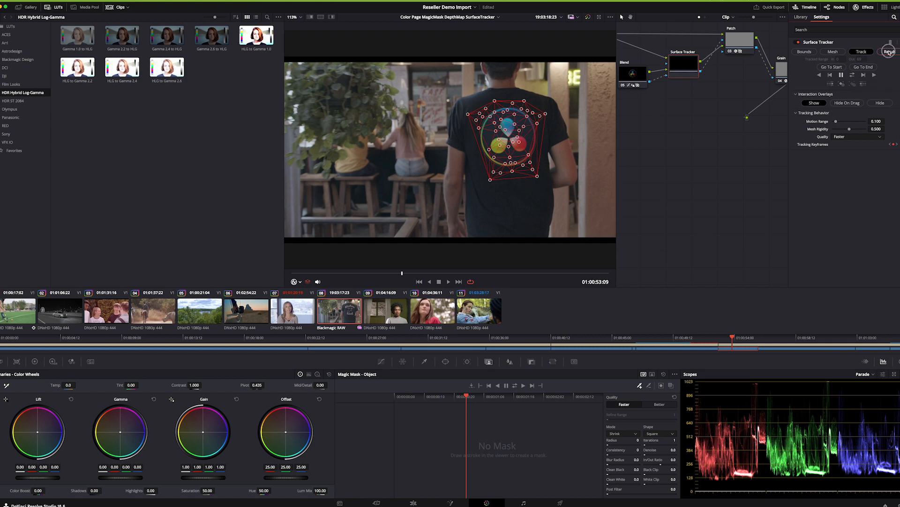
click(889, 52)
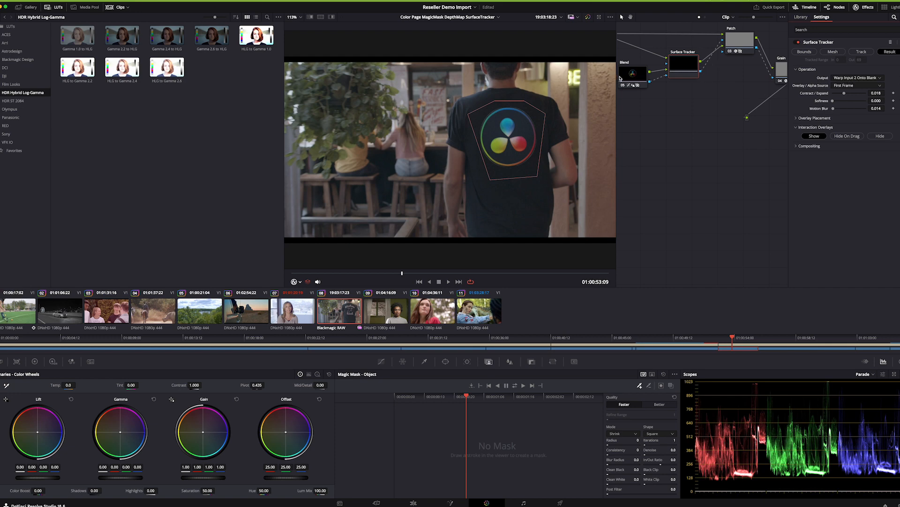
click(801, 16)
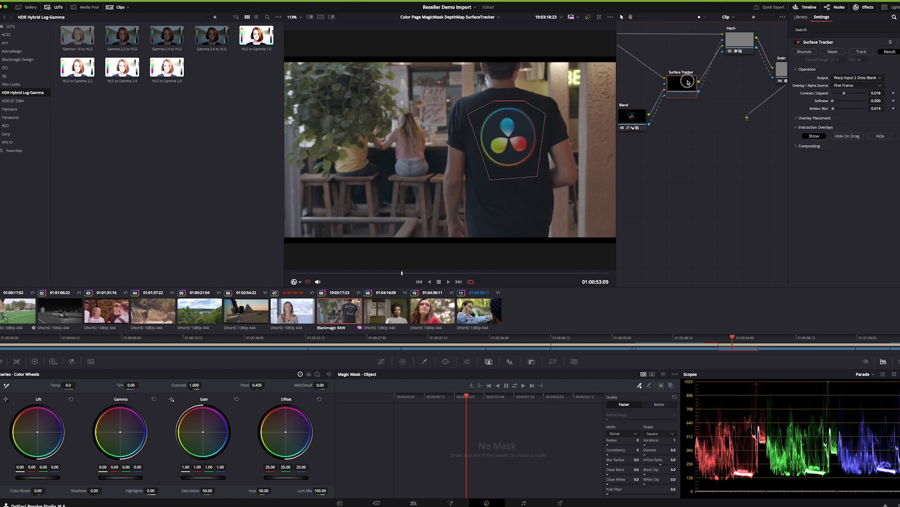
Select the Patch Replacer node and switch to the checkerboard sweater clip
click(722, 55)
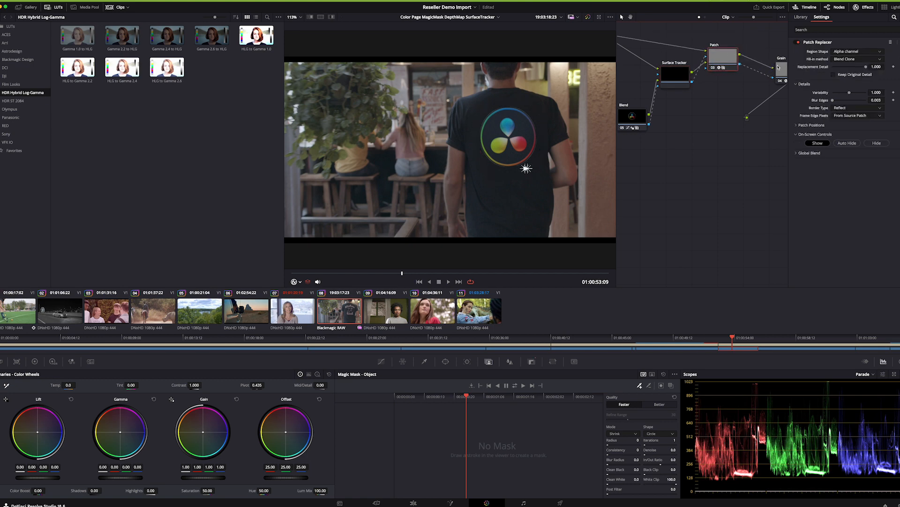
click(764, 66)
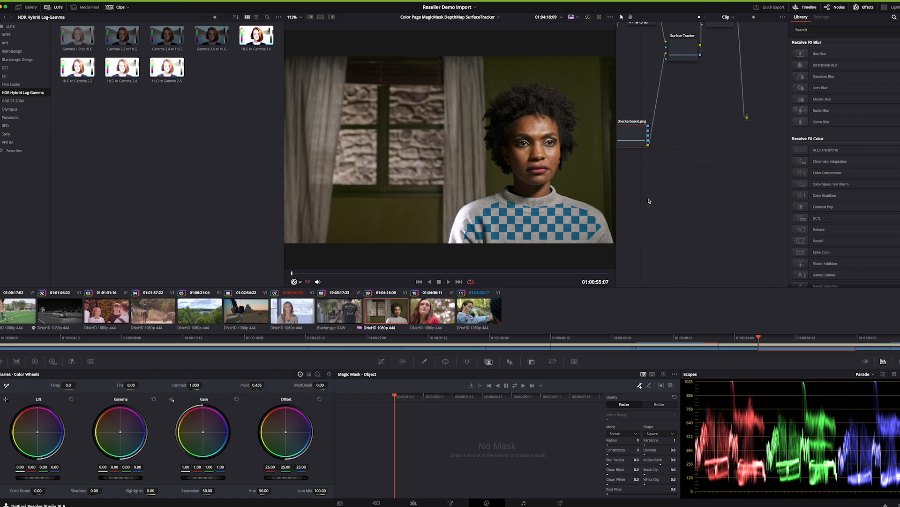
mouse_move(128, 202)
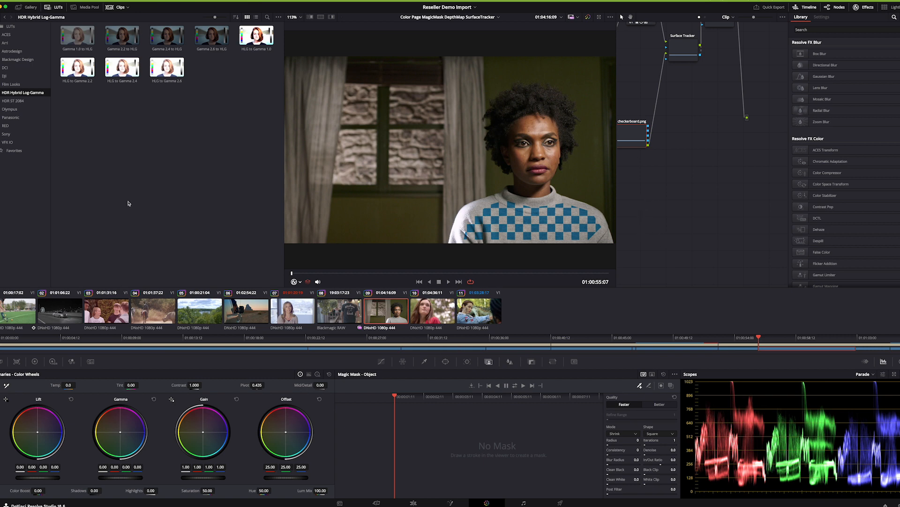
Show the Media Pool clip bins and play the checkerboard sweater clip
click(88, 6)
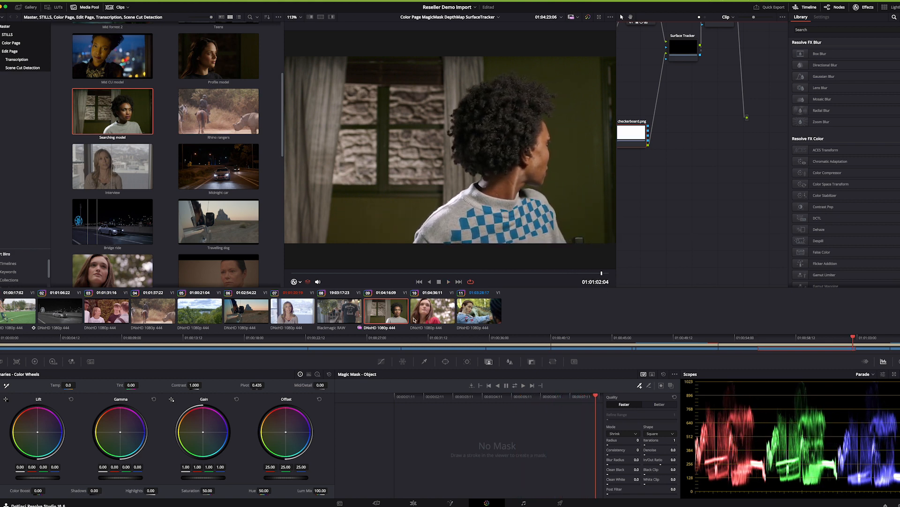
click(821, 17)
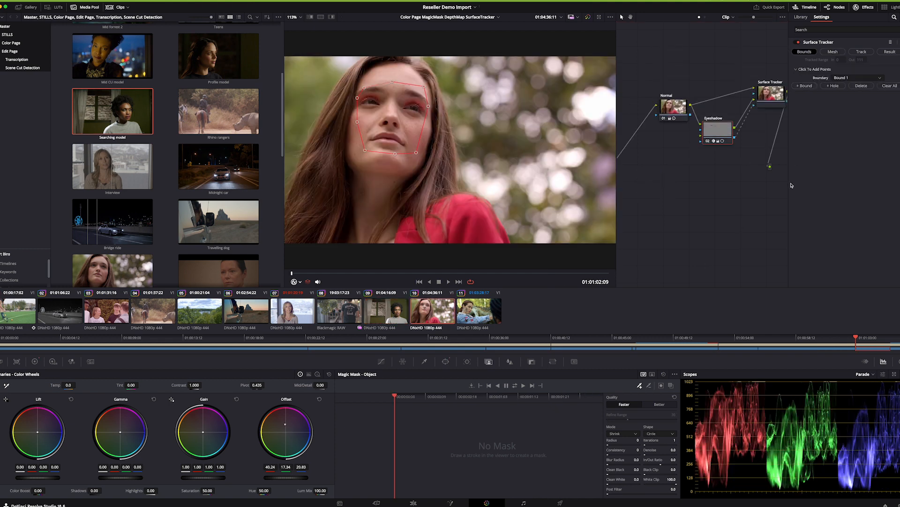
mouse_move(363, 275)
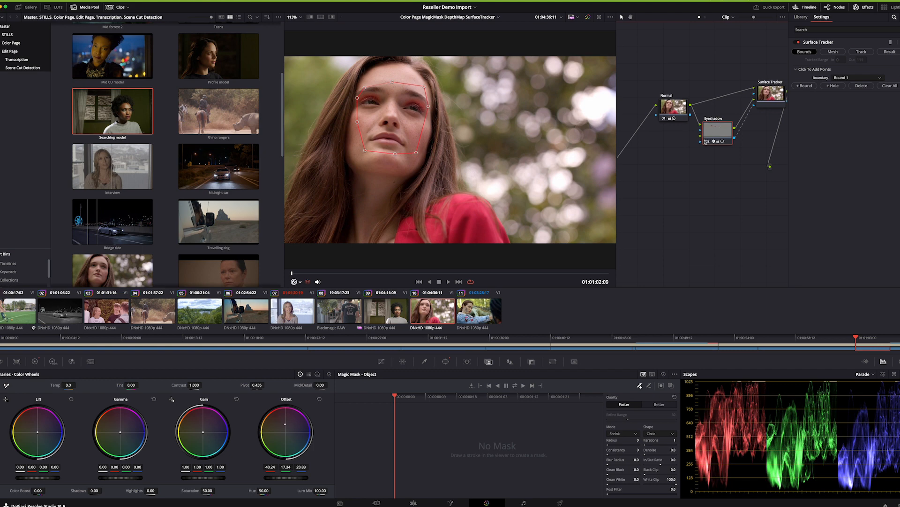
Select the eyeshadow clip, with its Surface Tracker boundary drawn around the eyes
click(717, 130)
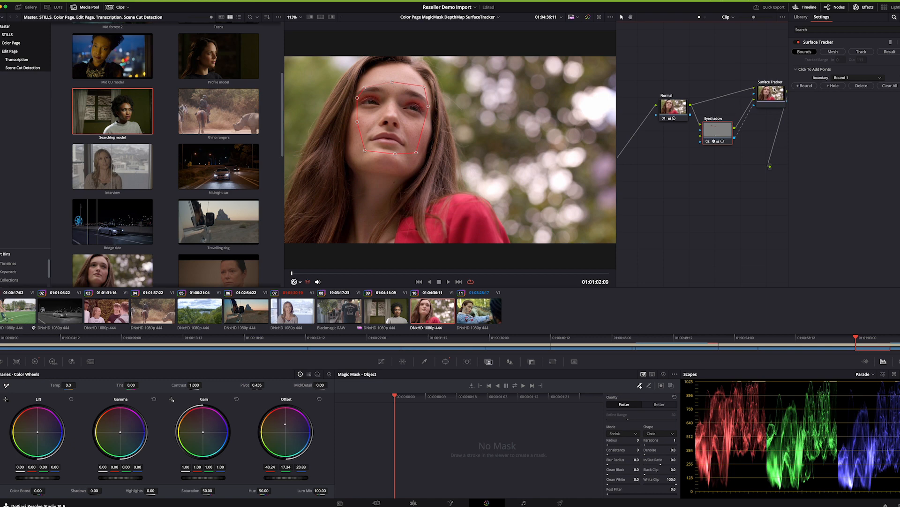
View the eye mesh, tracking and result, showing red eyeshadow following the face
click(832, 51)
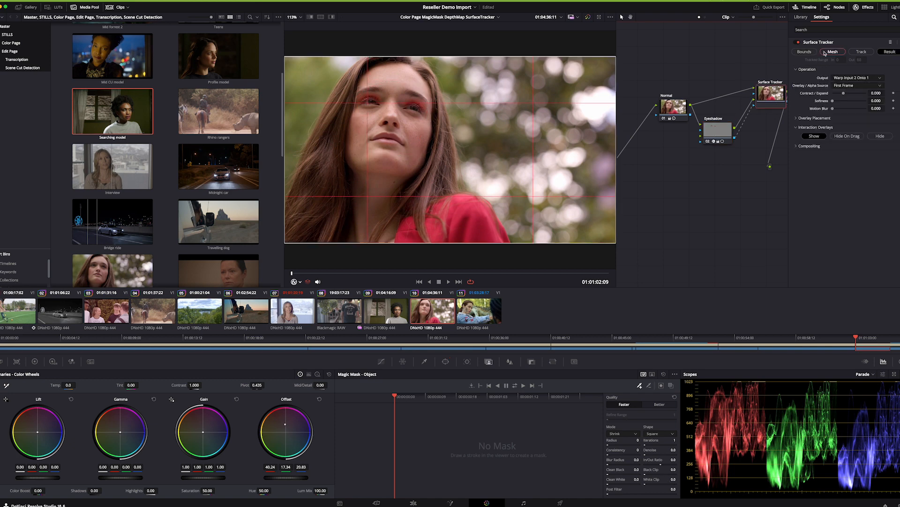
click(832, 52)
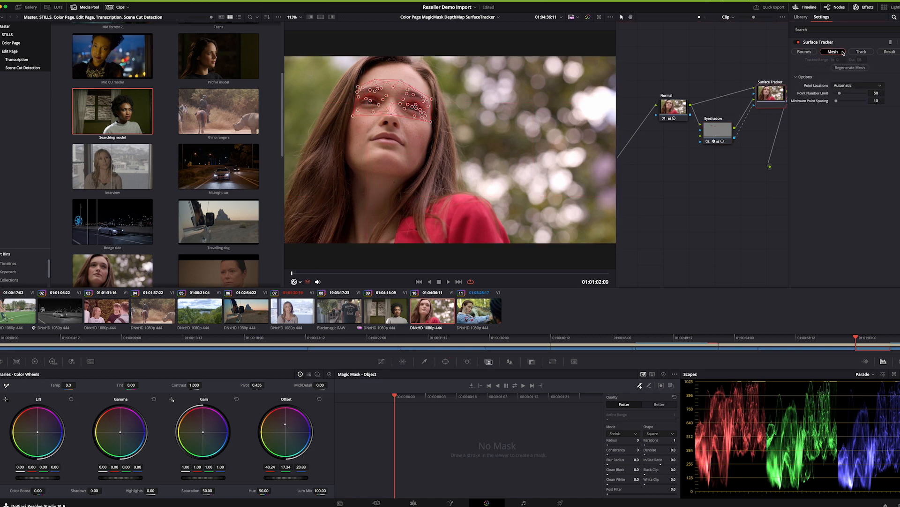
click(862, 52)
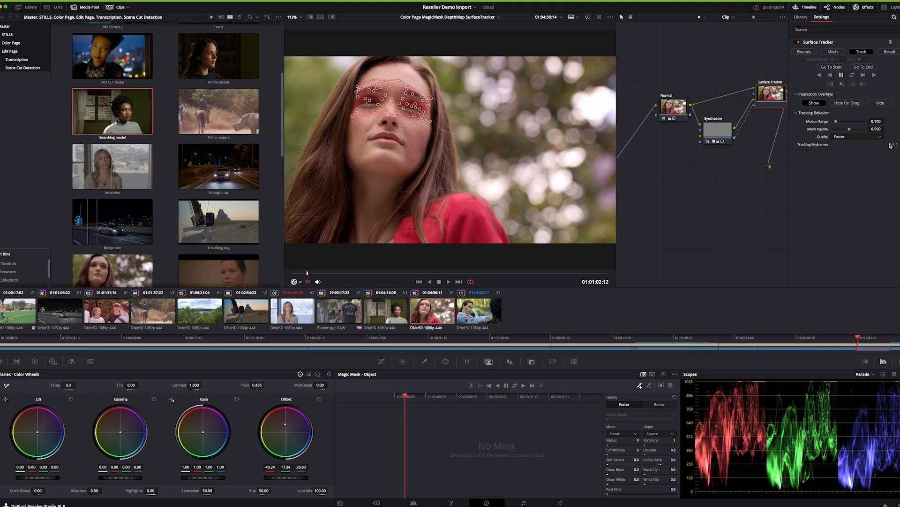
click(890, 51)
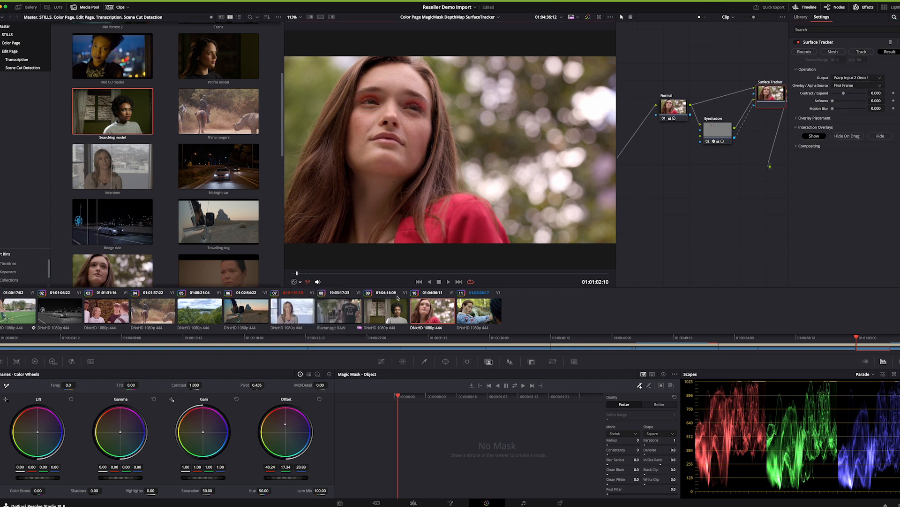
click(448, 282)
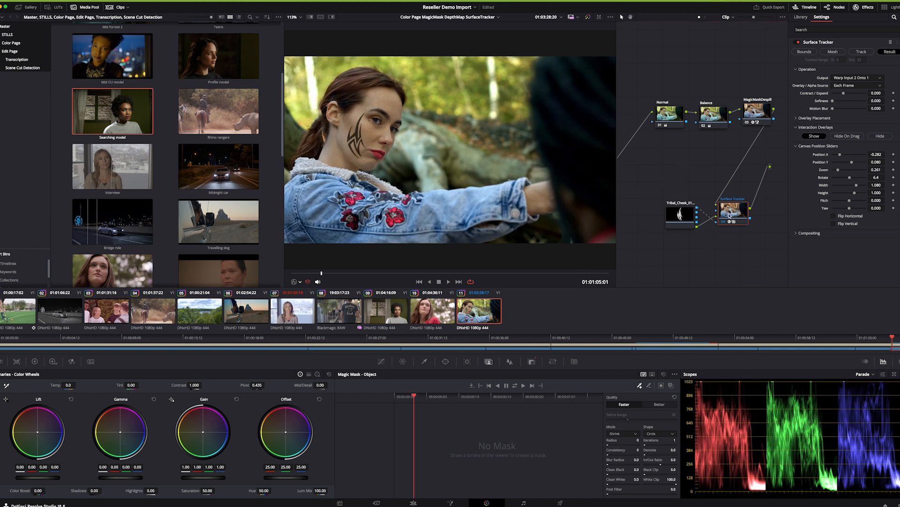
Show the Bounds tab with the tattoo's face boundary and eye hole outline
click(804, 51)
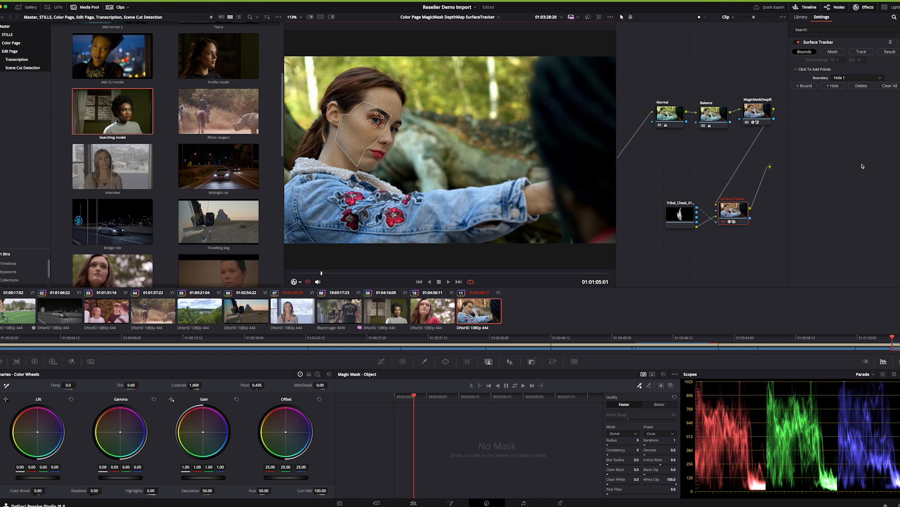
mouse_move(603, 171)
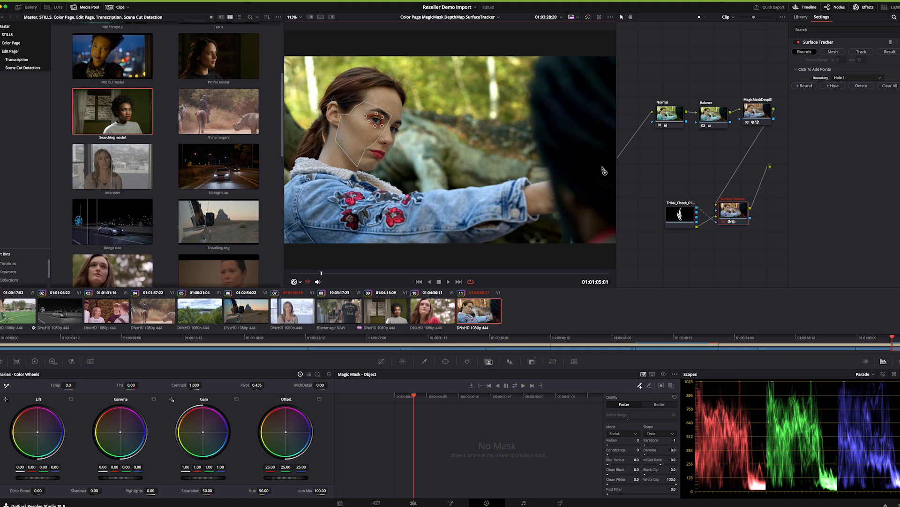
mouse_move(734, 182)
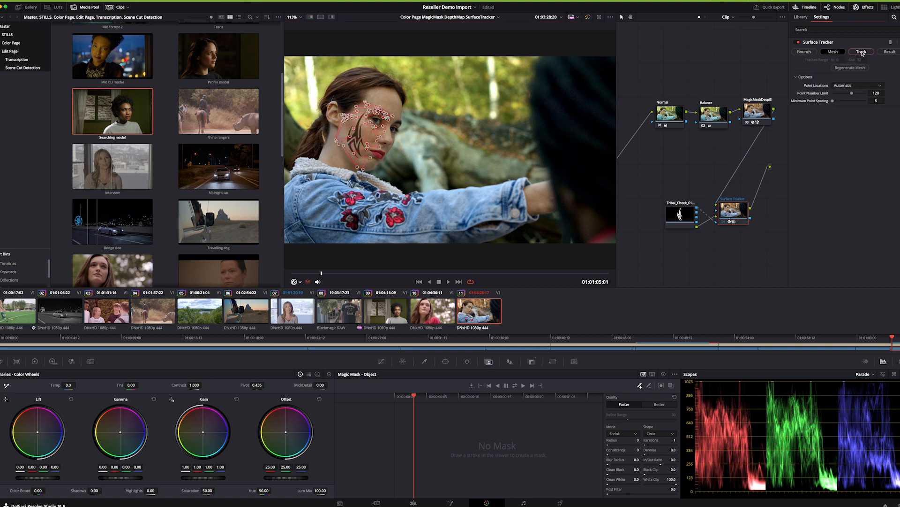
View Track and Result, hide the overlays, and play the clip to check the tattoo
click(861, 51)
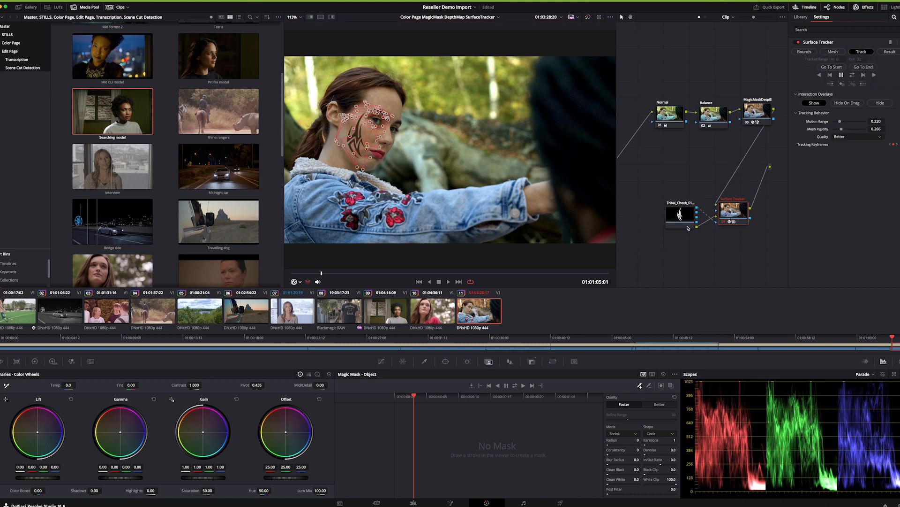
click(891, 52)
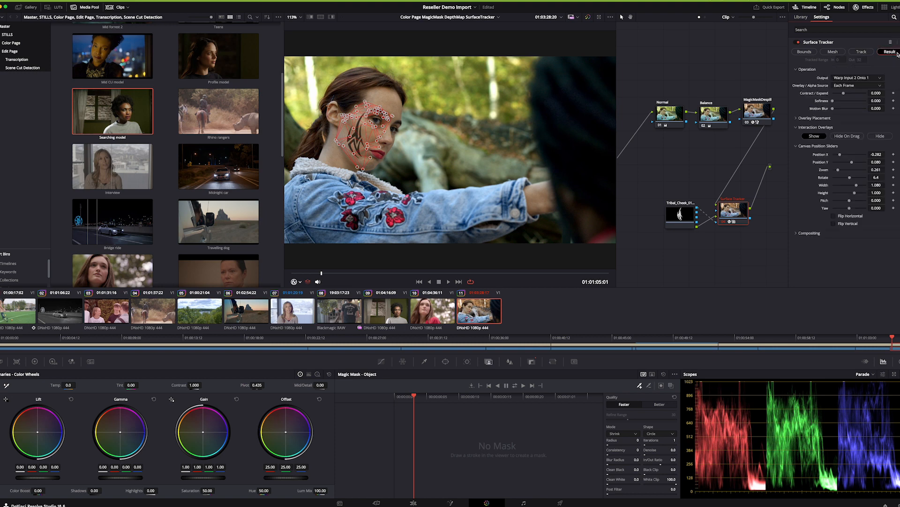
click(300, 281)
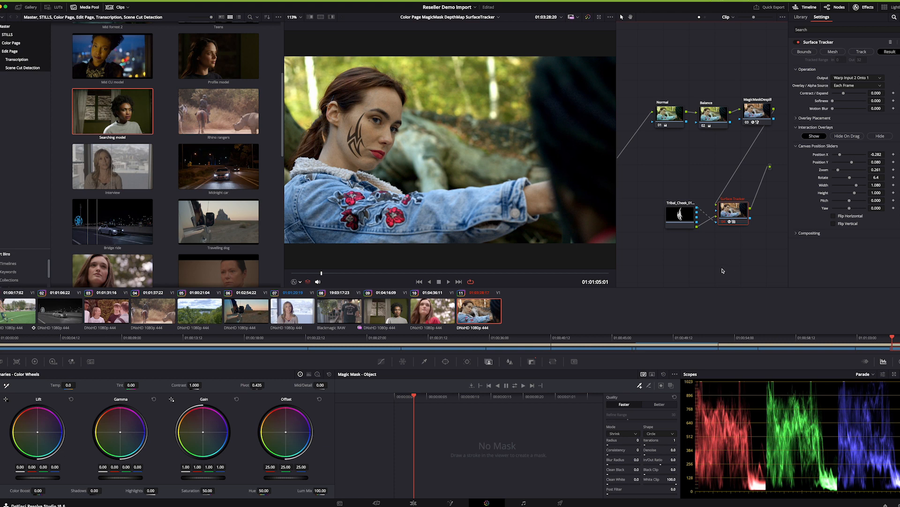
click(448, 281)
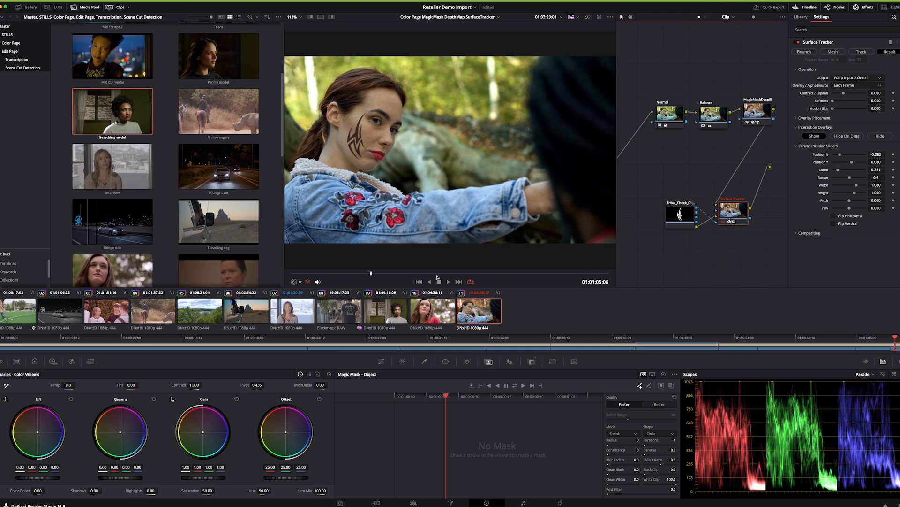
click(447, 282)
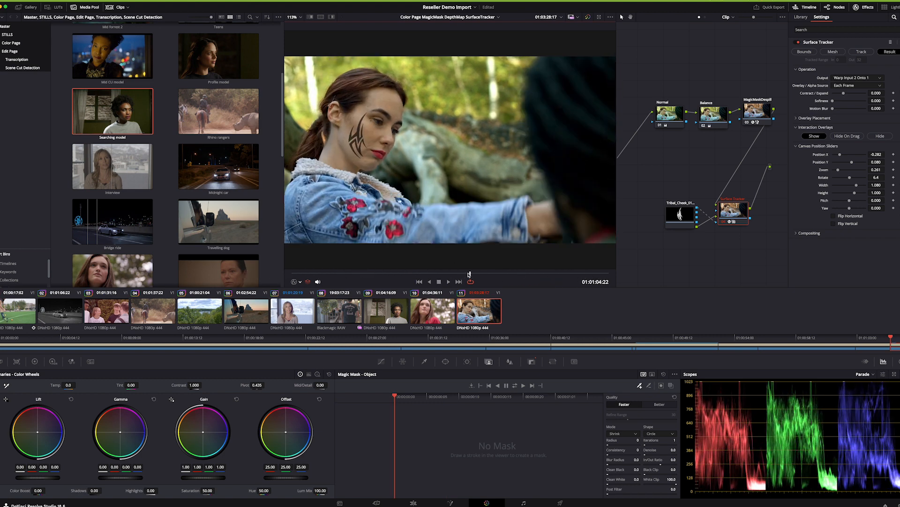
click(448, 282)
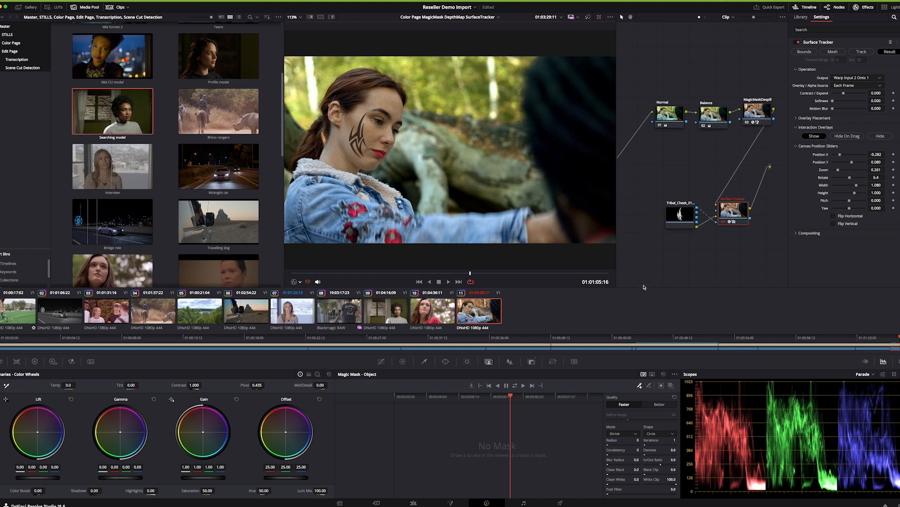
mouse_move(431, 496)
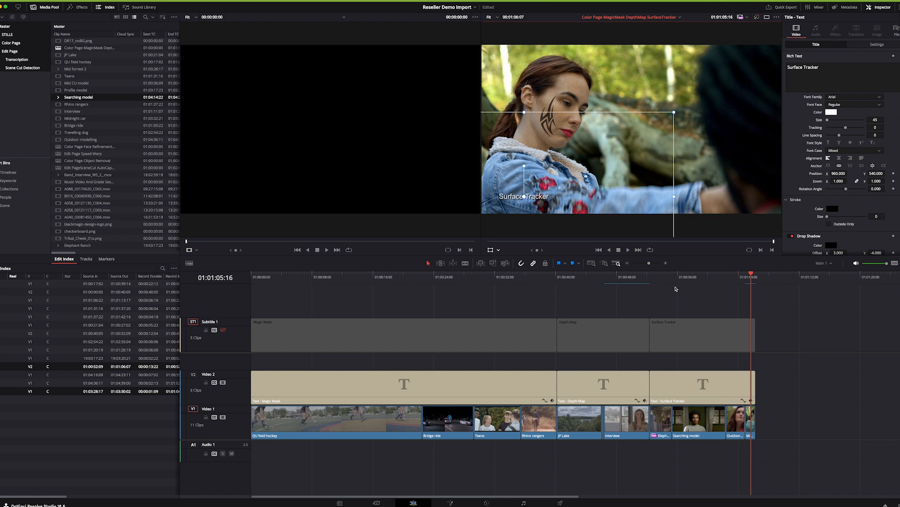
mouse_move(674, 296)
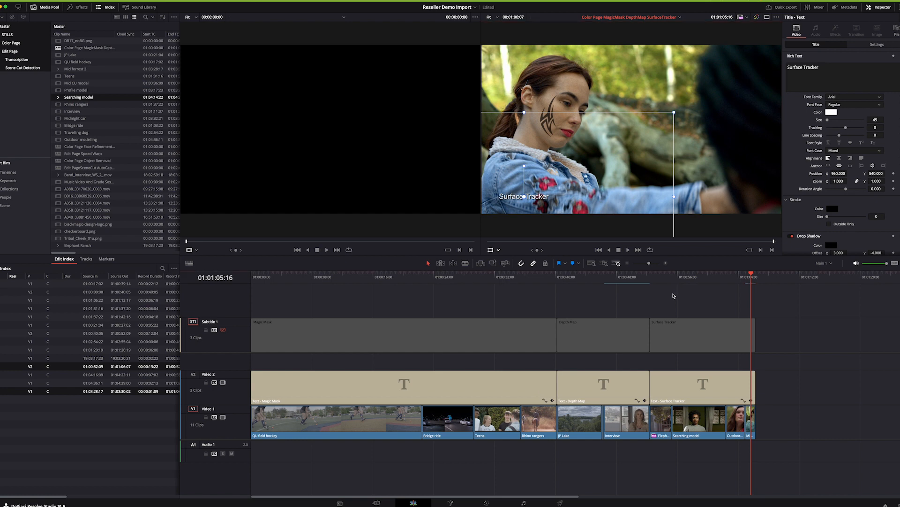